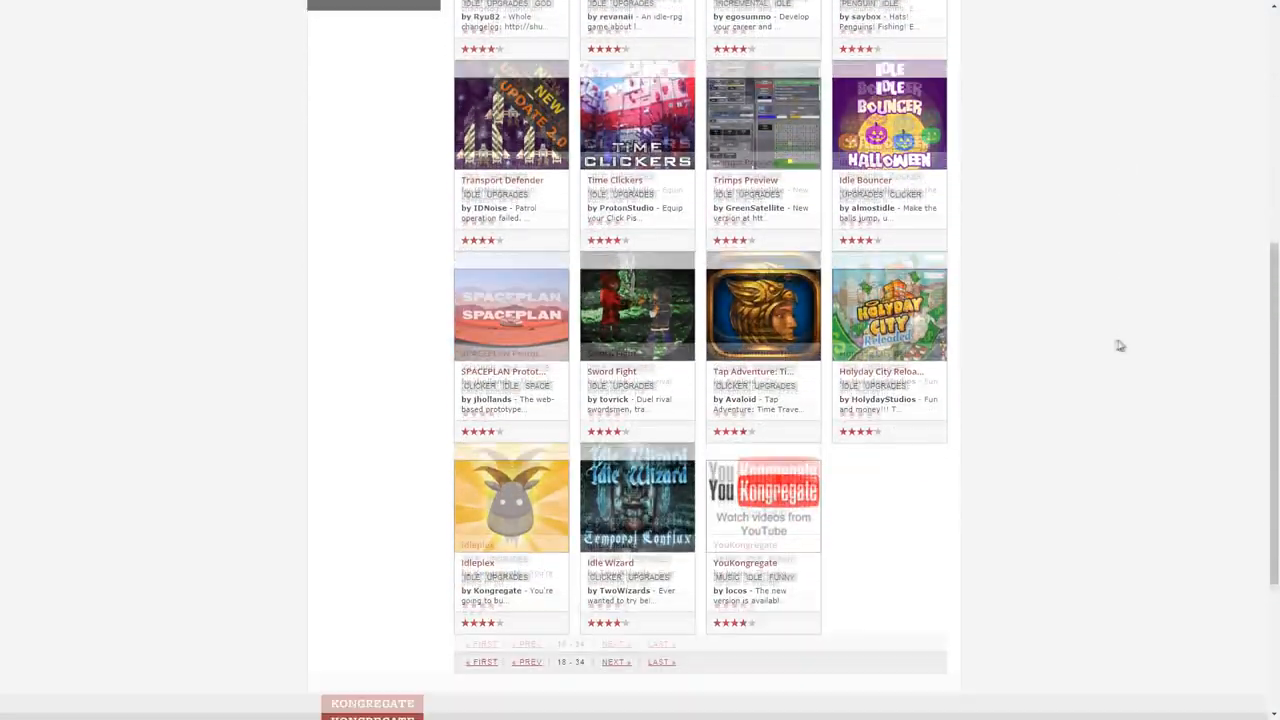
Tap enemies and the stage 503 boss until the Death Watchman on stage 504 appears.
scroll(down, 3)
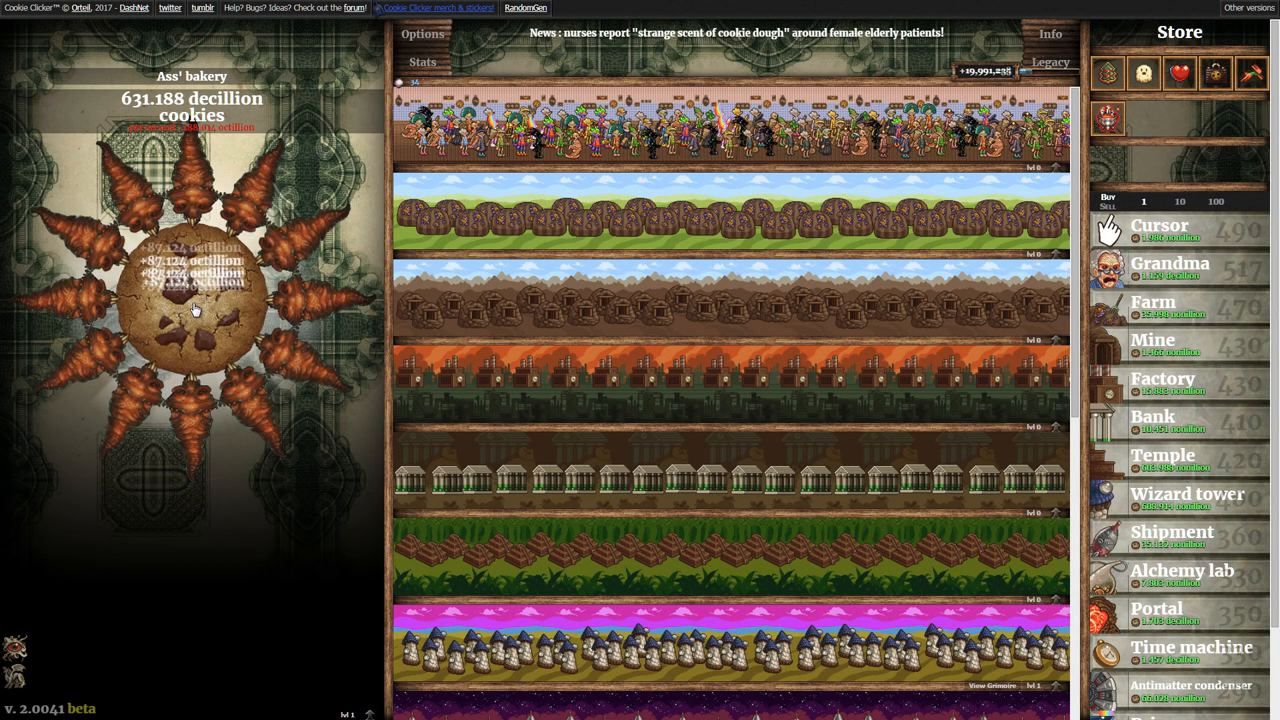
click(190, 310)
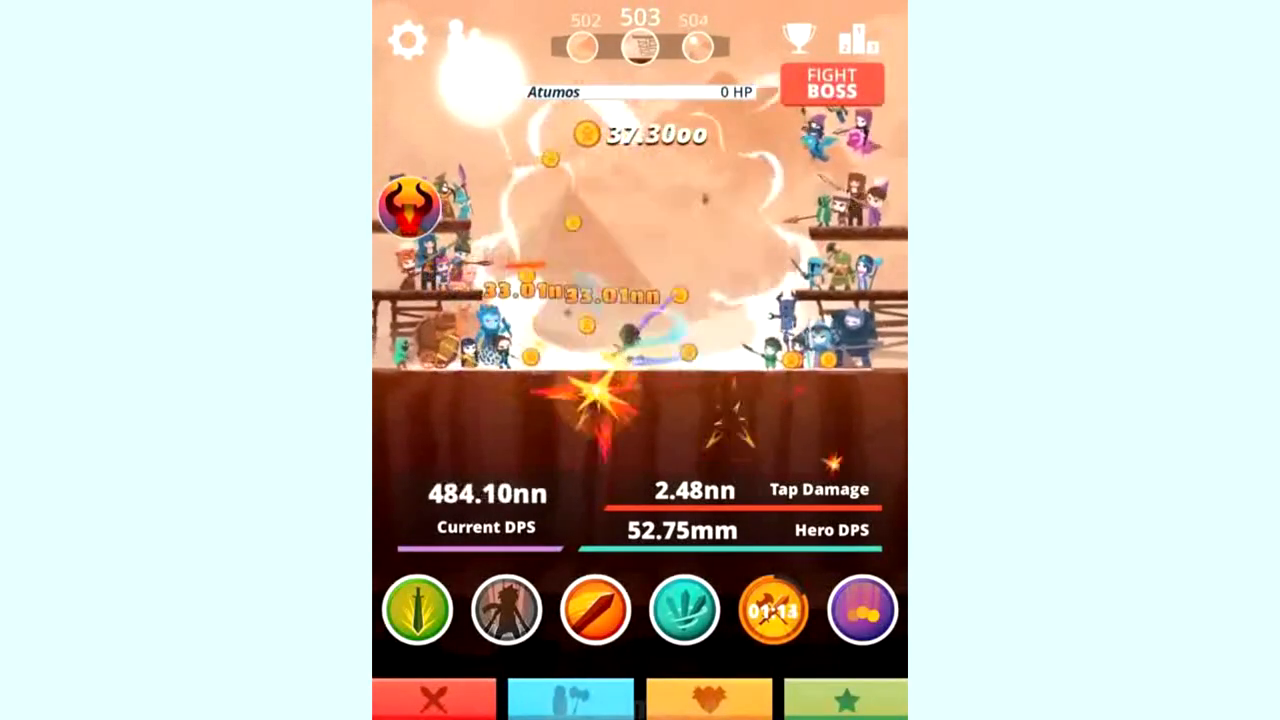
click(832, 84)
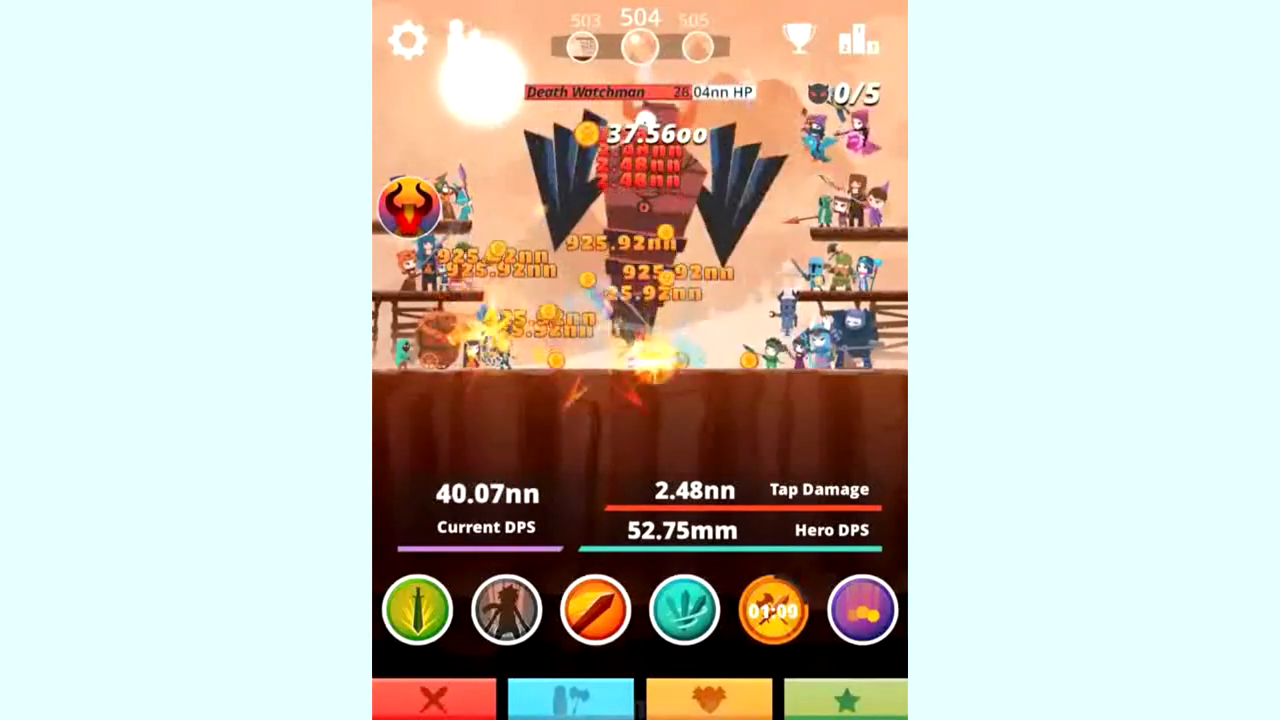
click(640, 250)
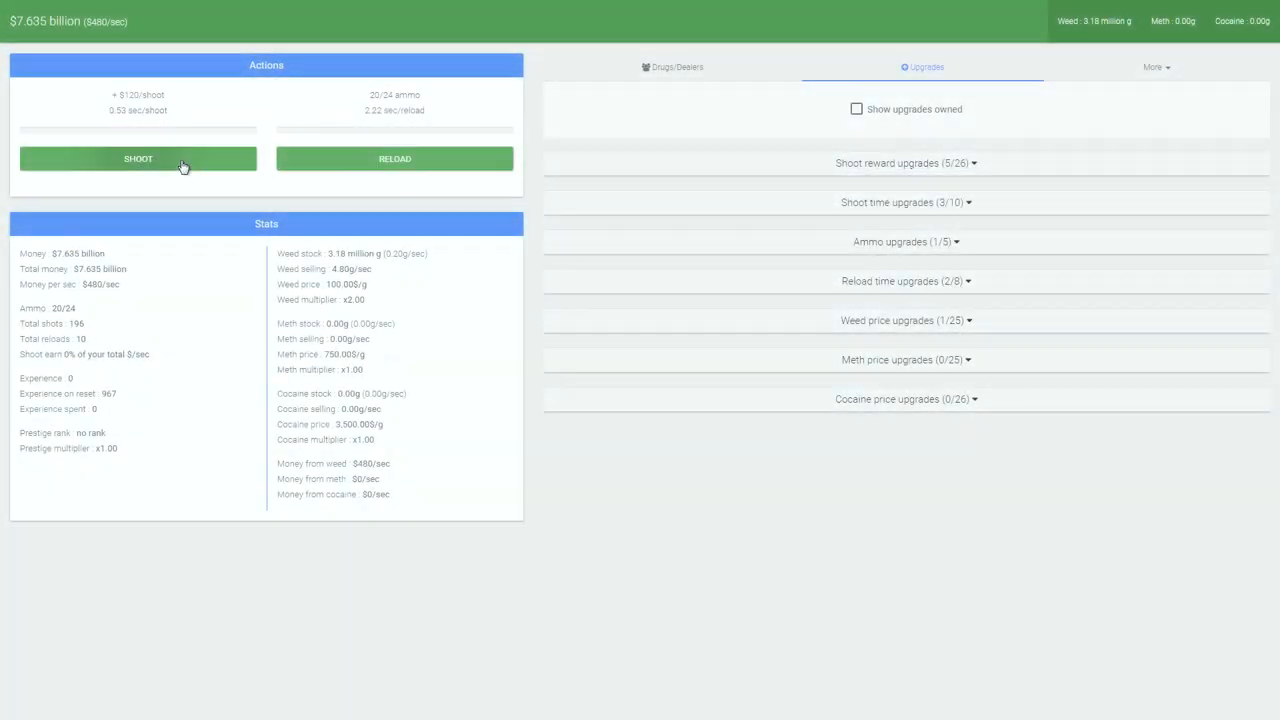
Fire two shots with SHOOT, spending ammo from 20 down to 18 of 24.
click(138, 158)
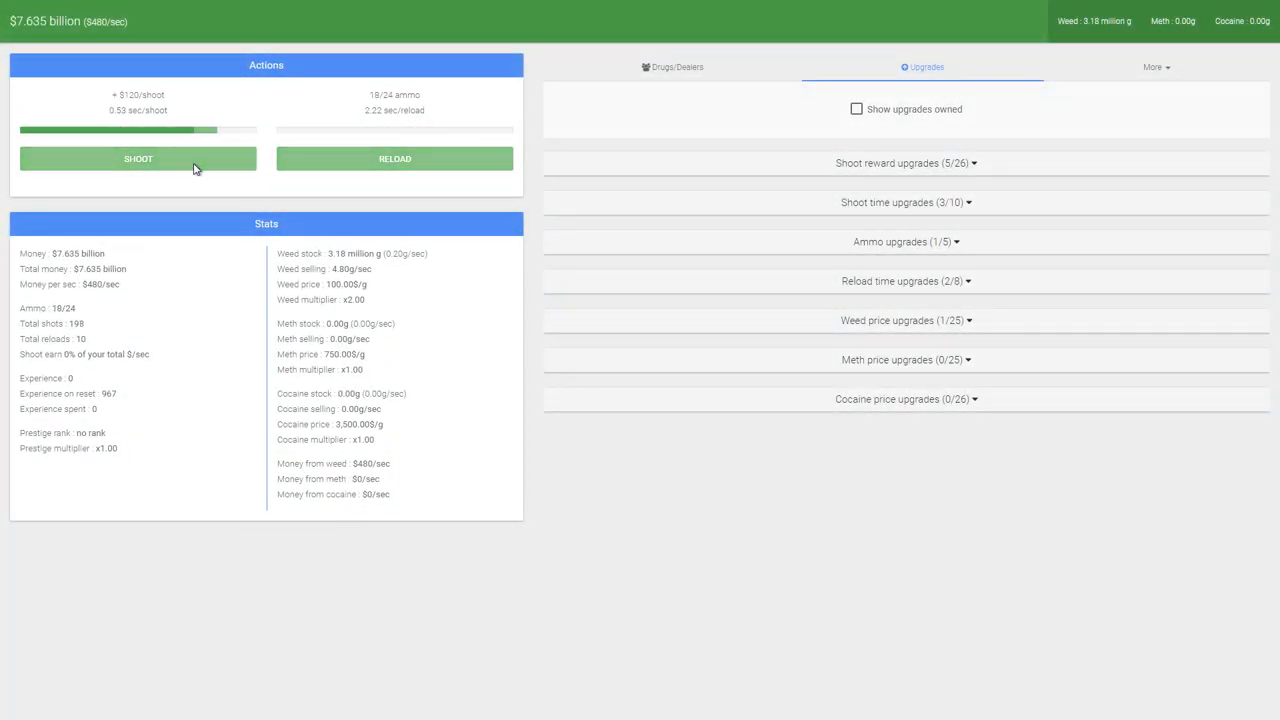
click(138, 158)
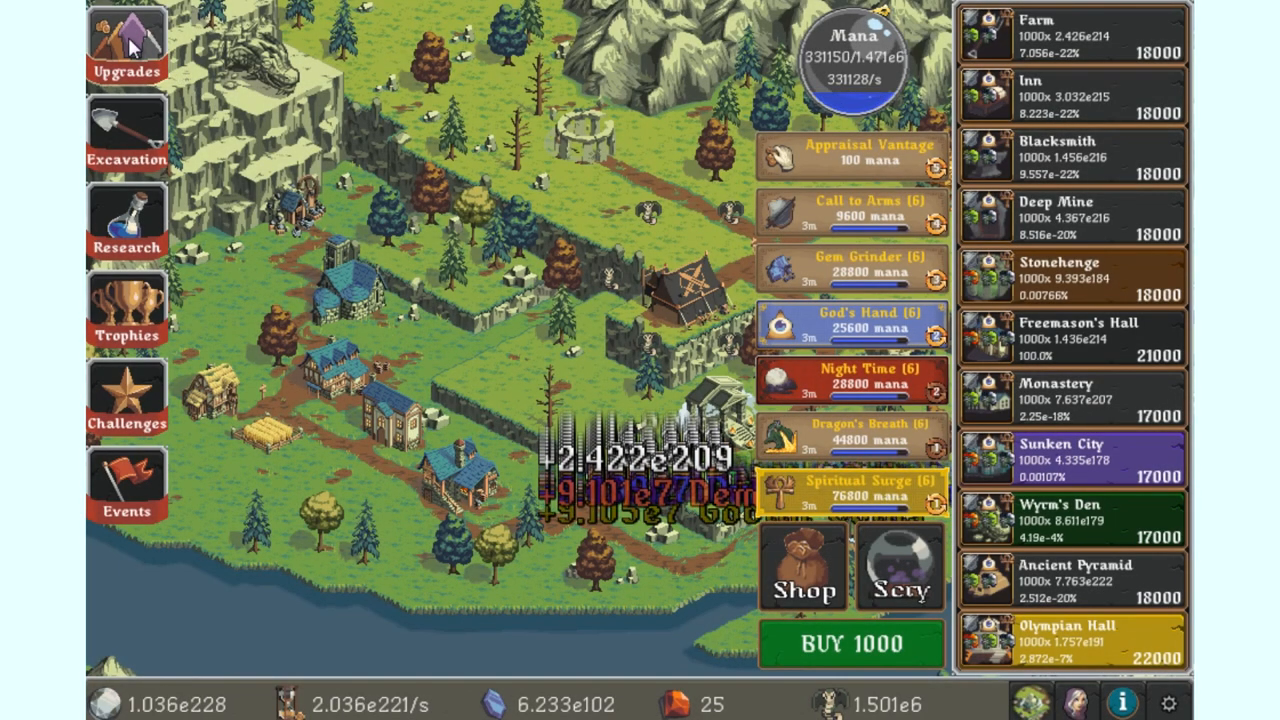
Show the upgrades panel with its unpurchased and purchased upgrades.
click(126, 44)
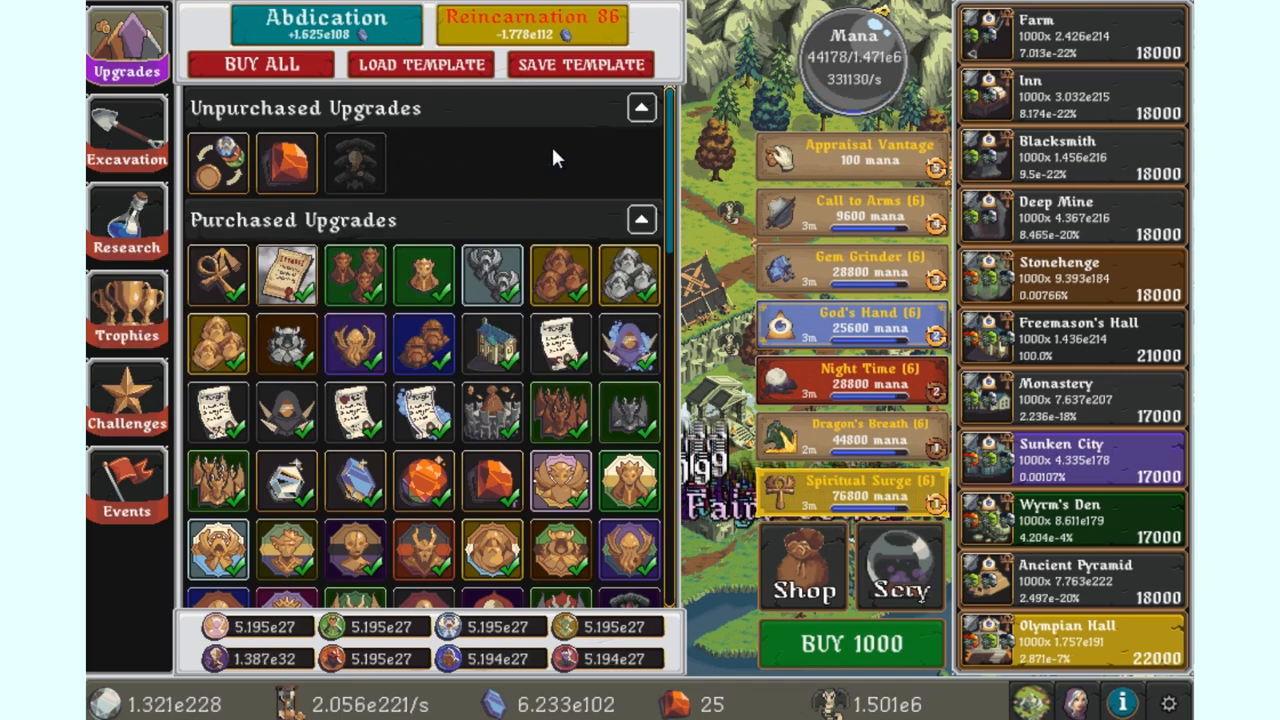
mouse_move(472, 148)
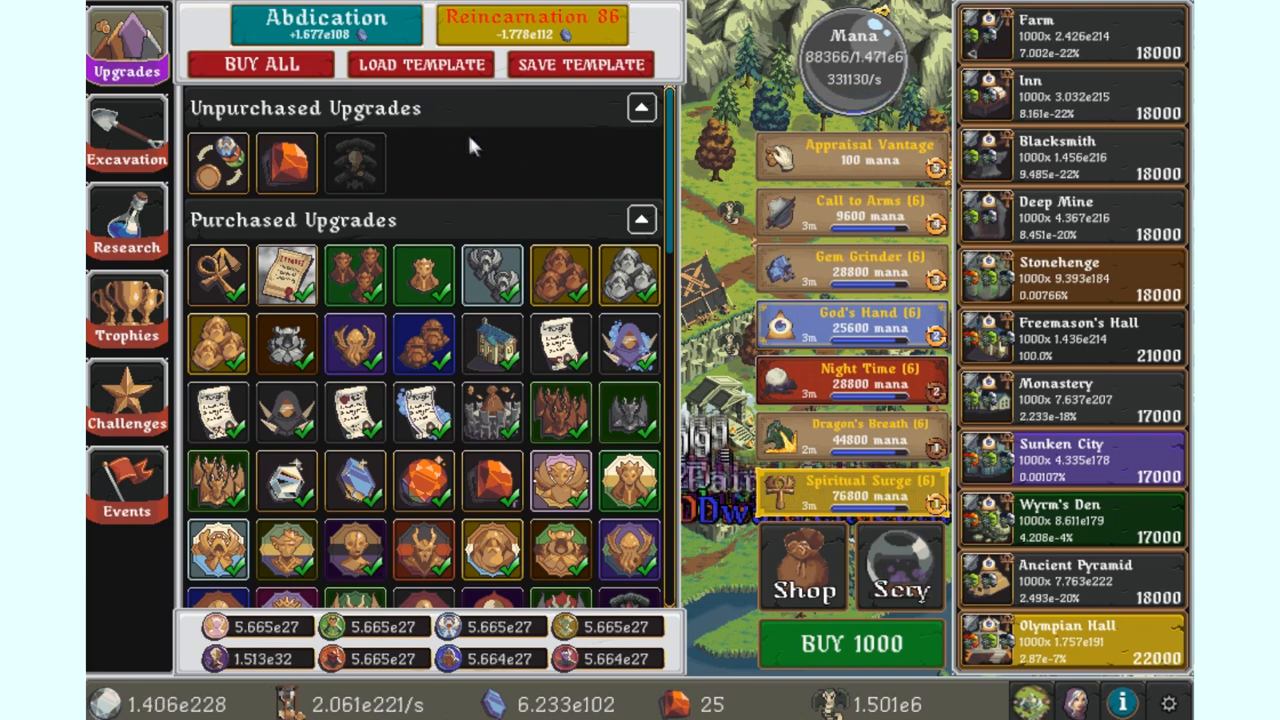
mouse_move(540, 168)
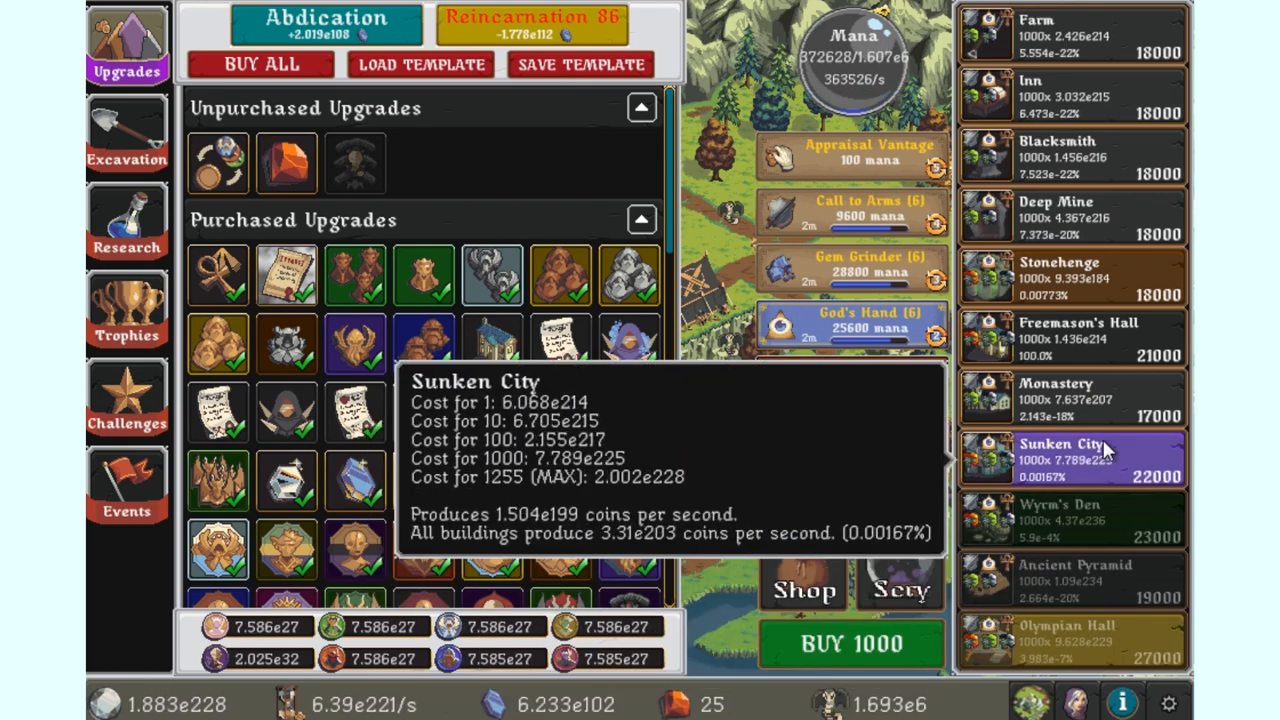
mouse_move(1120, 344)
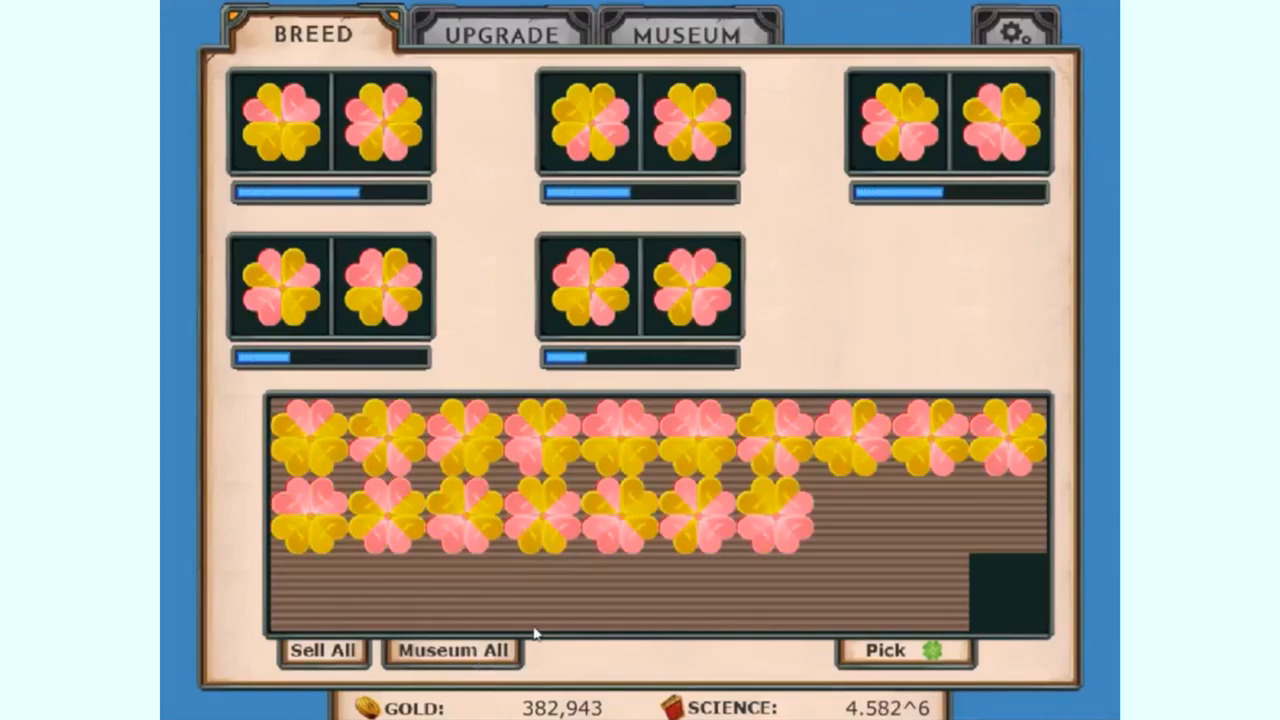
Switch from the breeding screen to the Tier 4 museum collection and back.
click(684, 34)
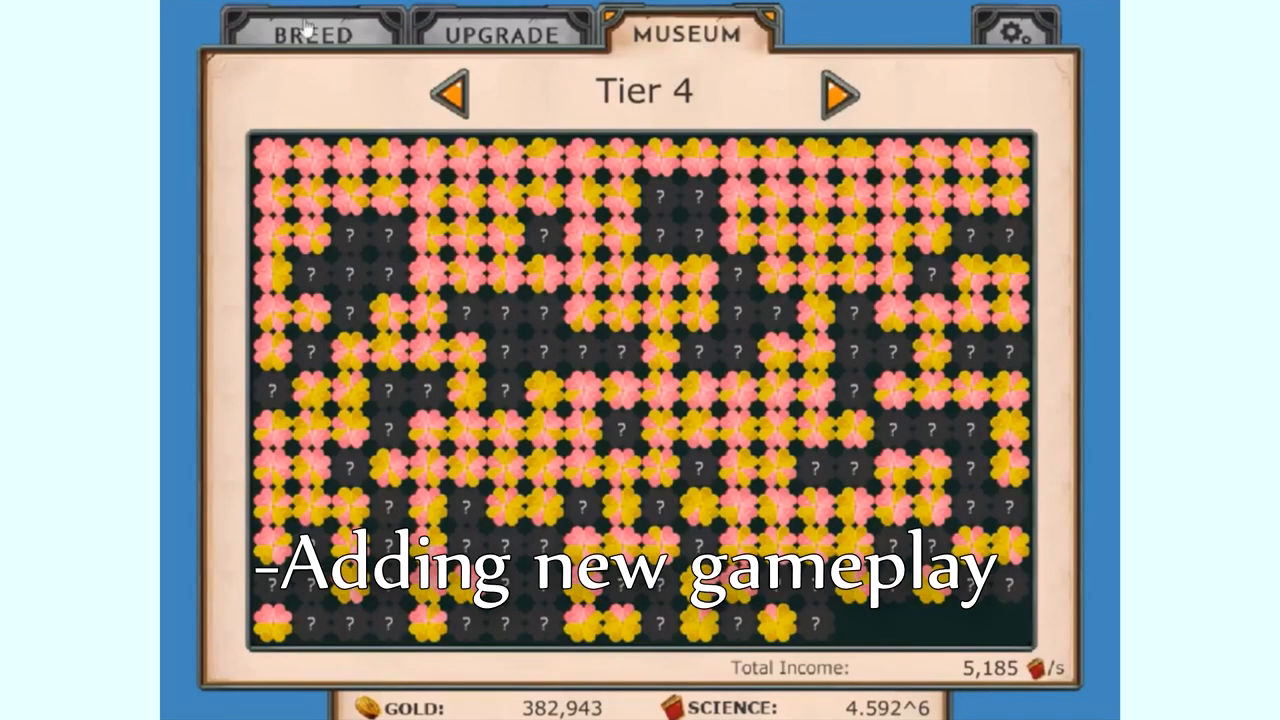
click(316, 34)
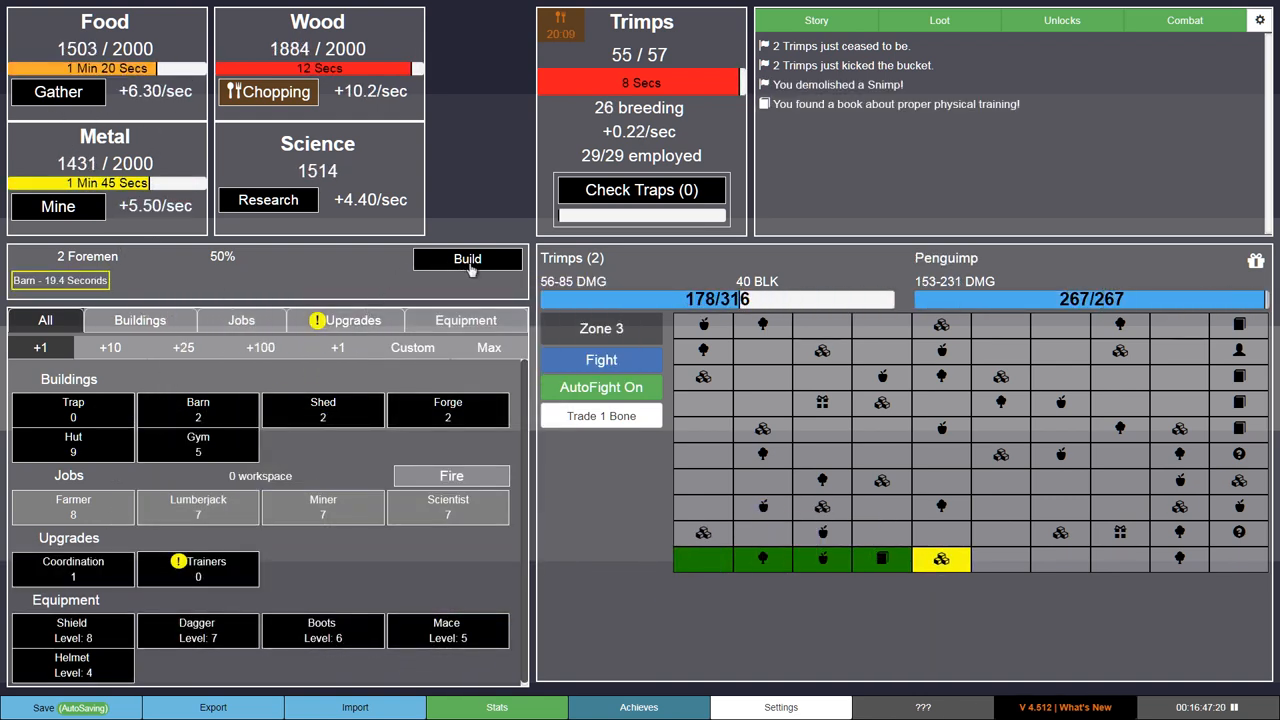
Finish the queued barn and buy a third one, raising food storage to 4000.
click(468, 260)
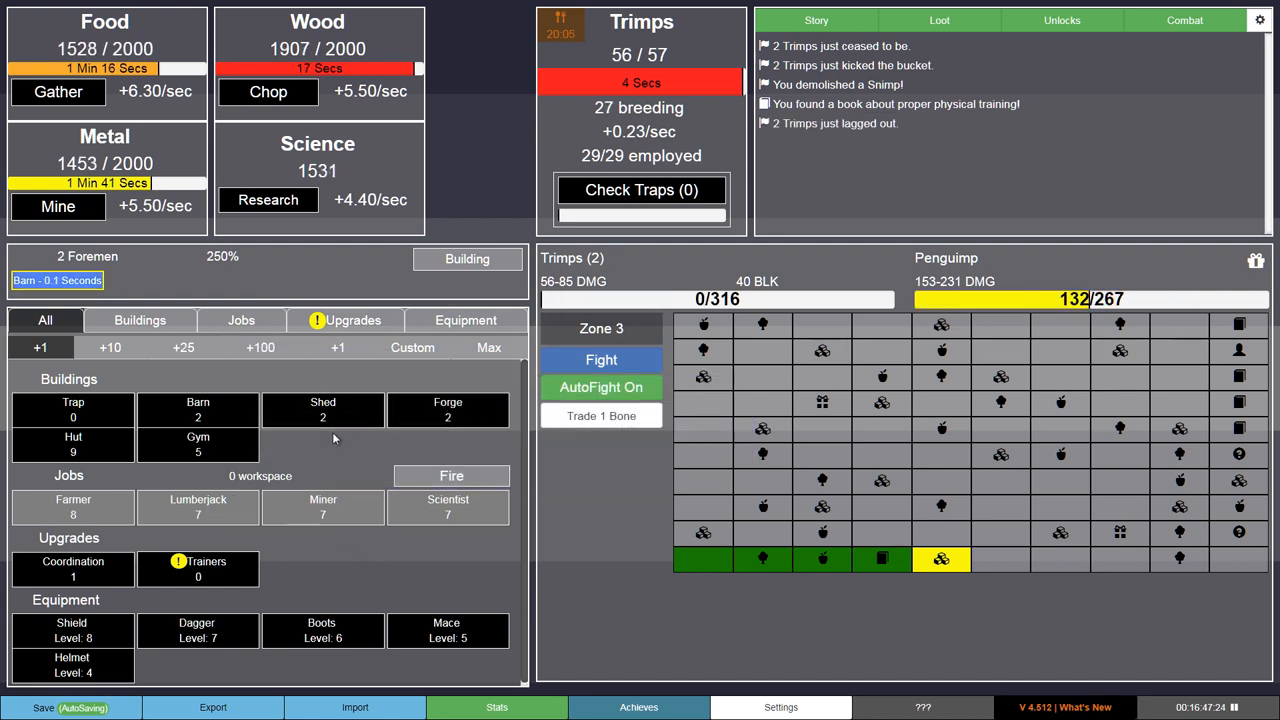
click(198, 410)
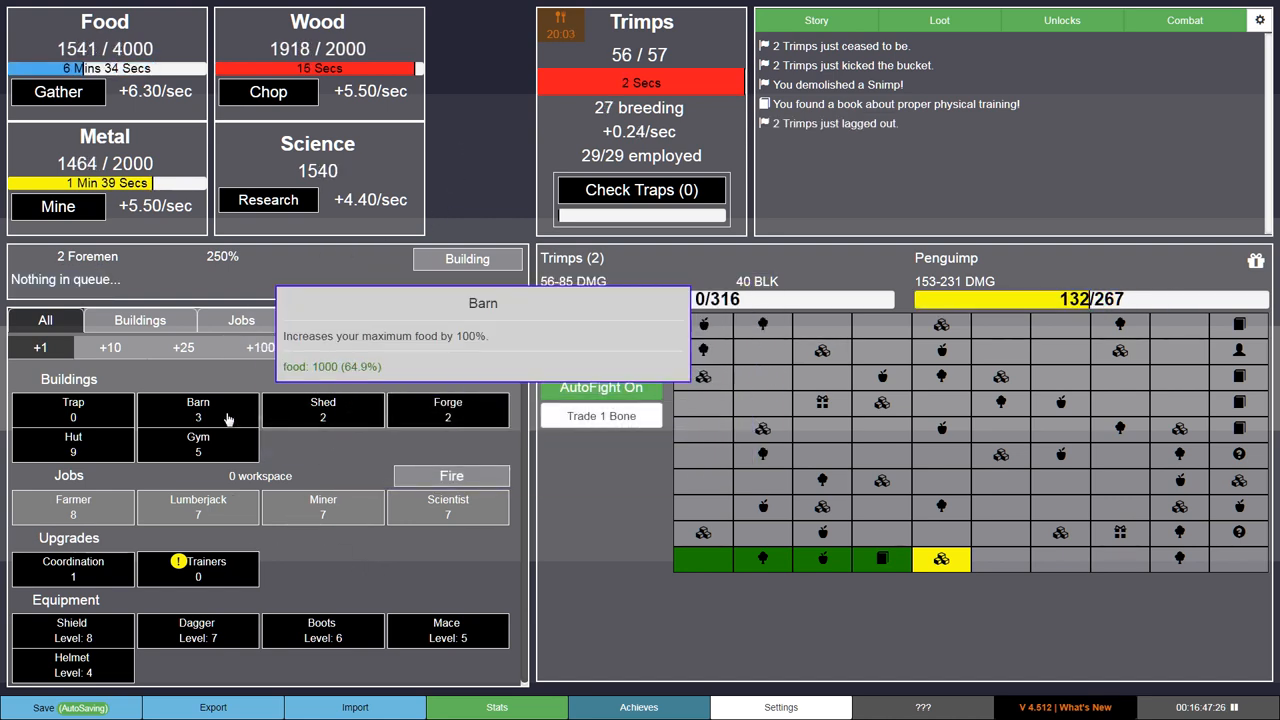
click(322, 410)
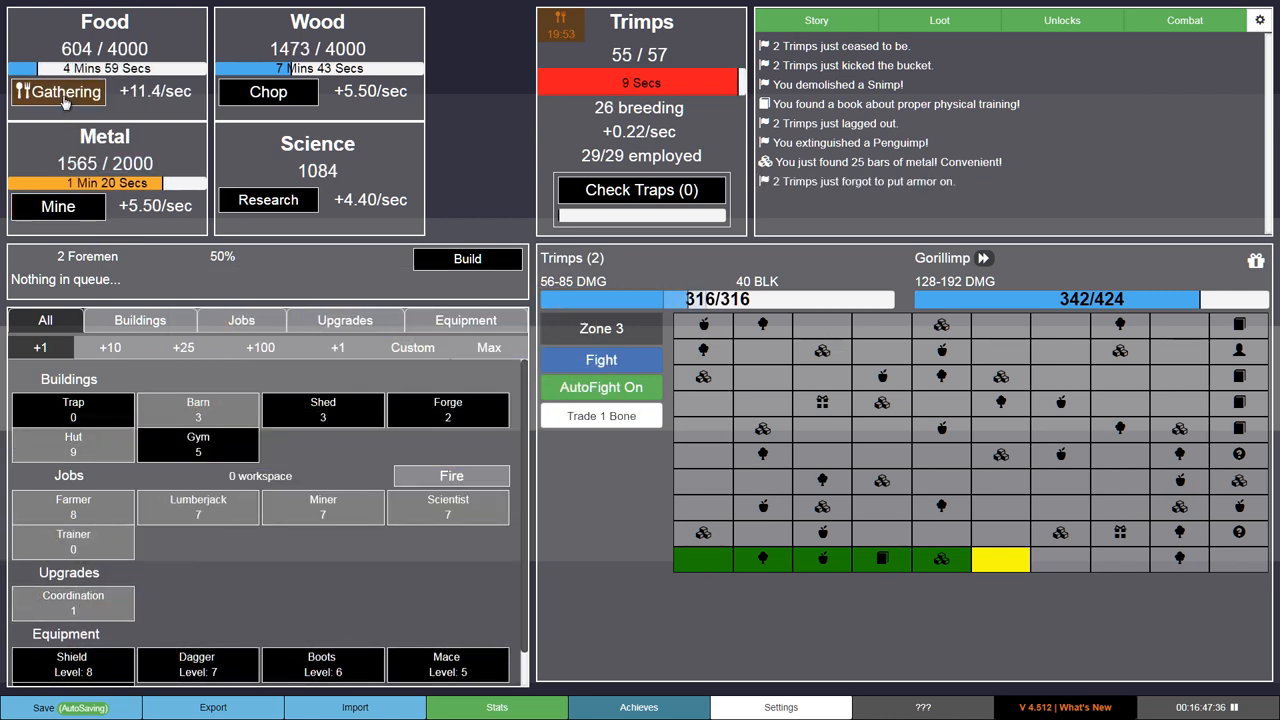
mouse_move(72, 604)
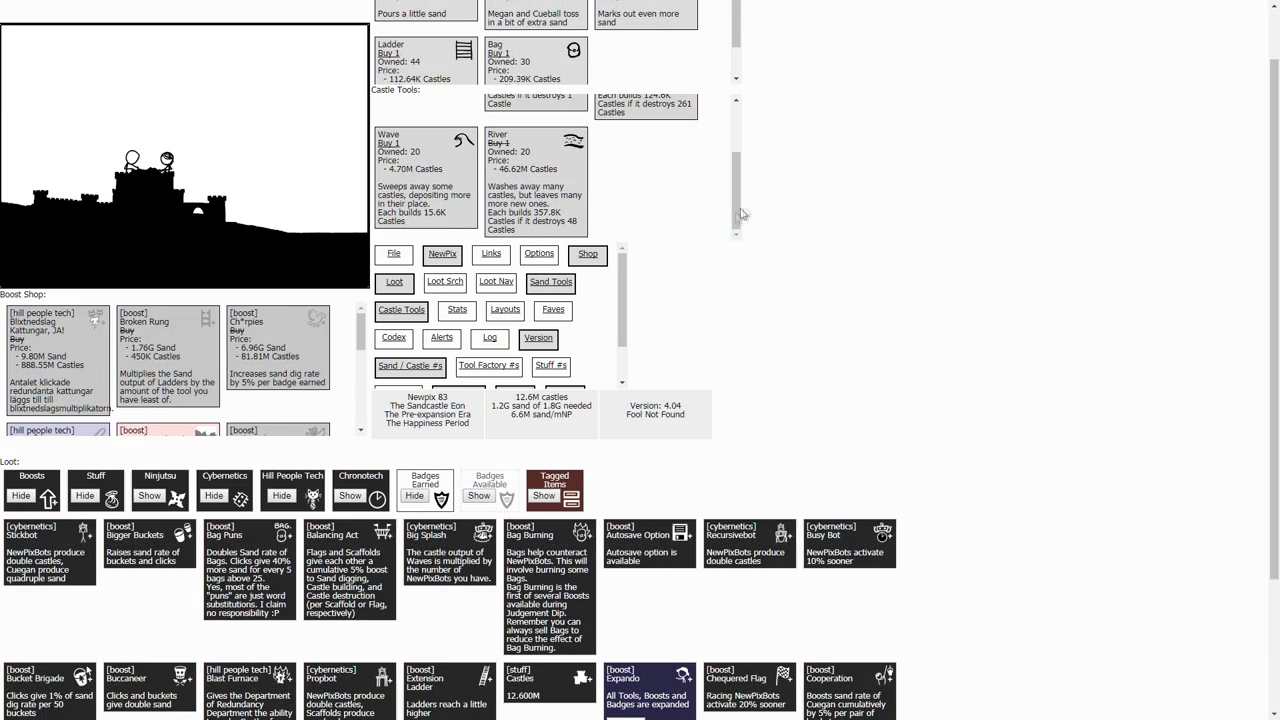
scroll(down, 3)
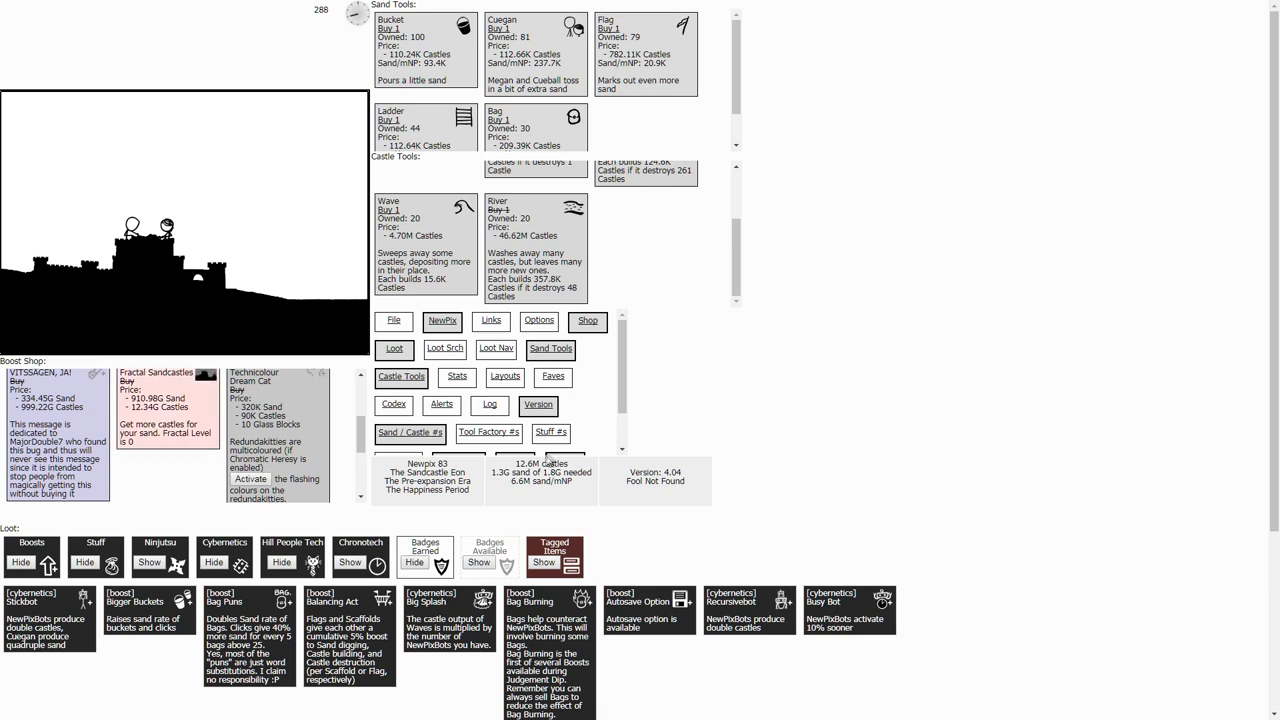
mouse_move(780, 424)
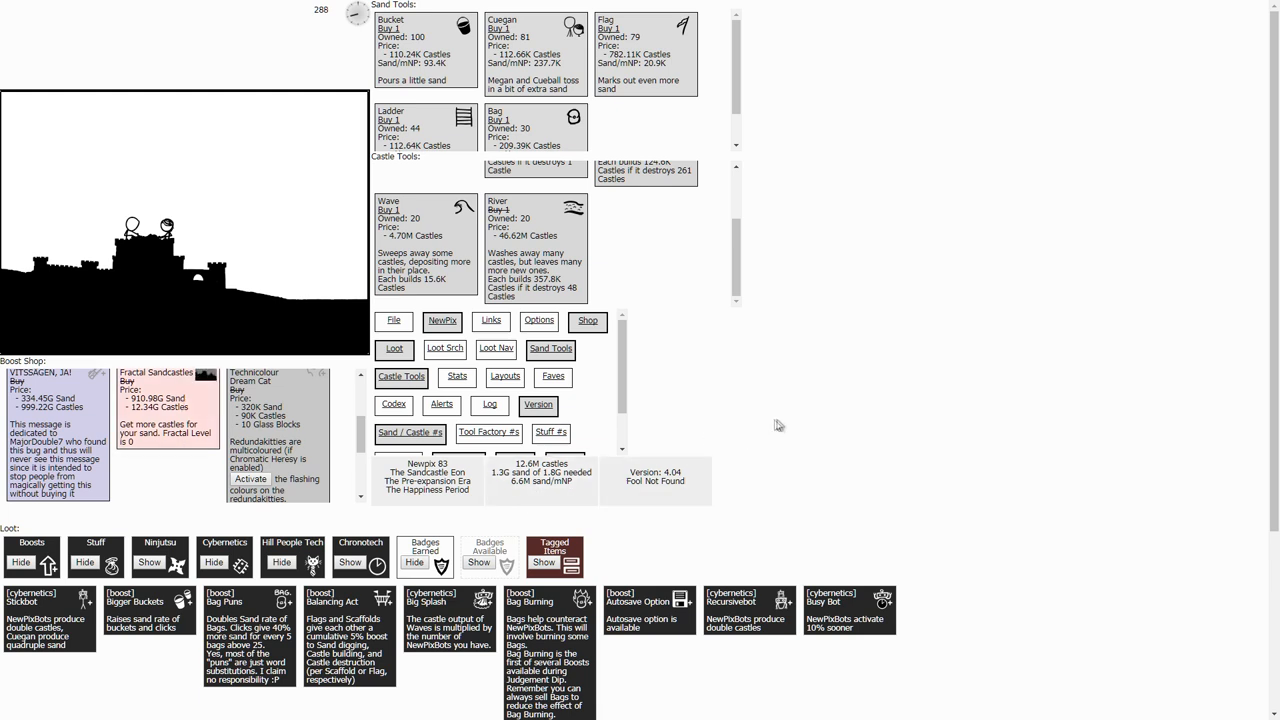
scroll(up, 3)
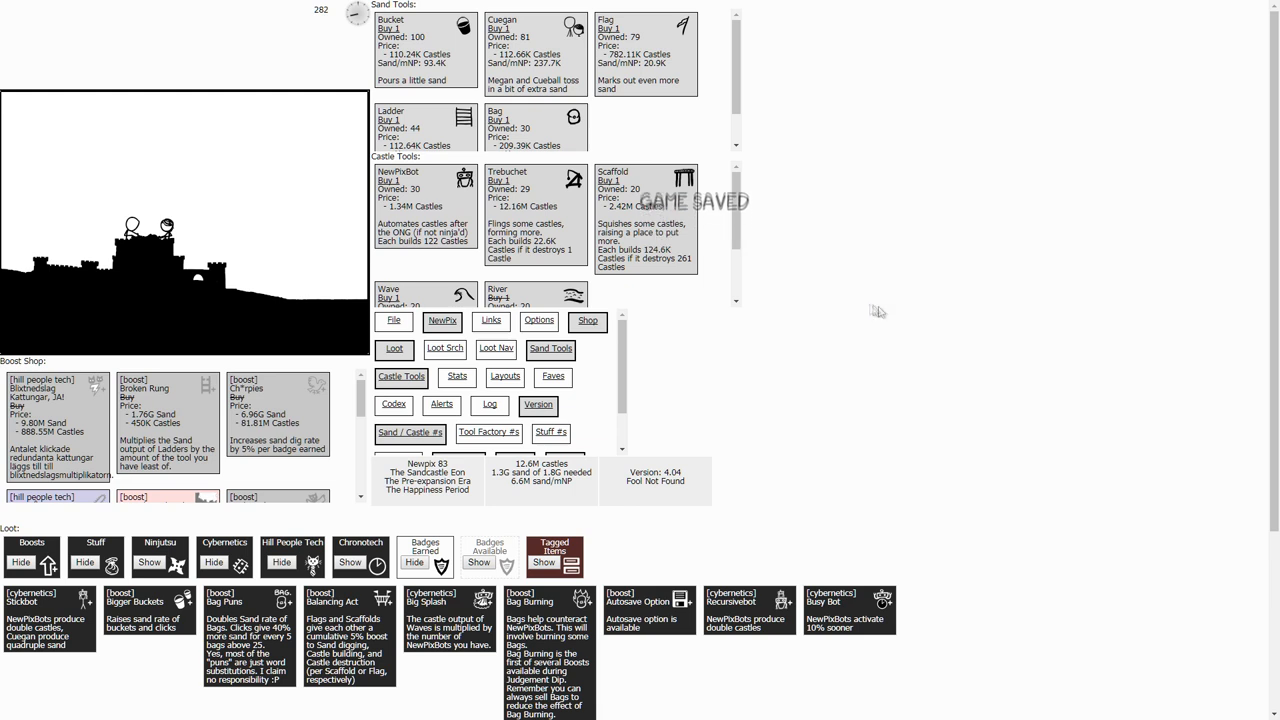
mouse_move(900, 368)
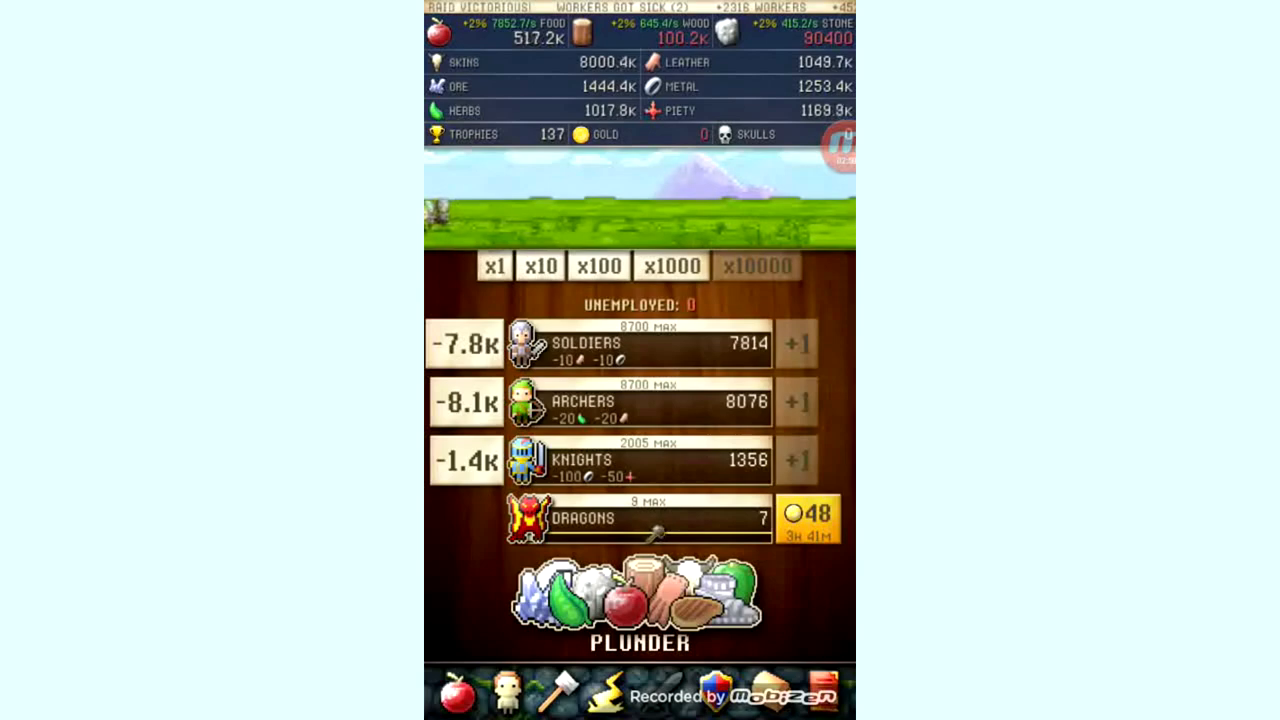
click(640, 600)
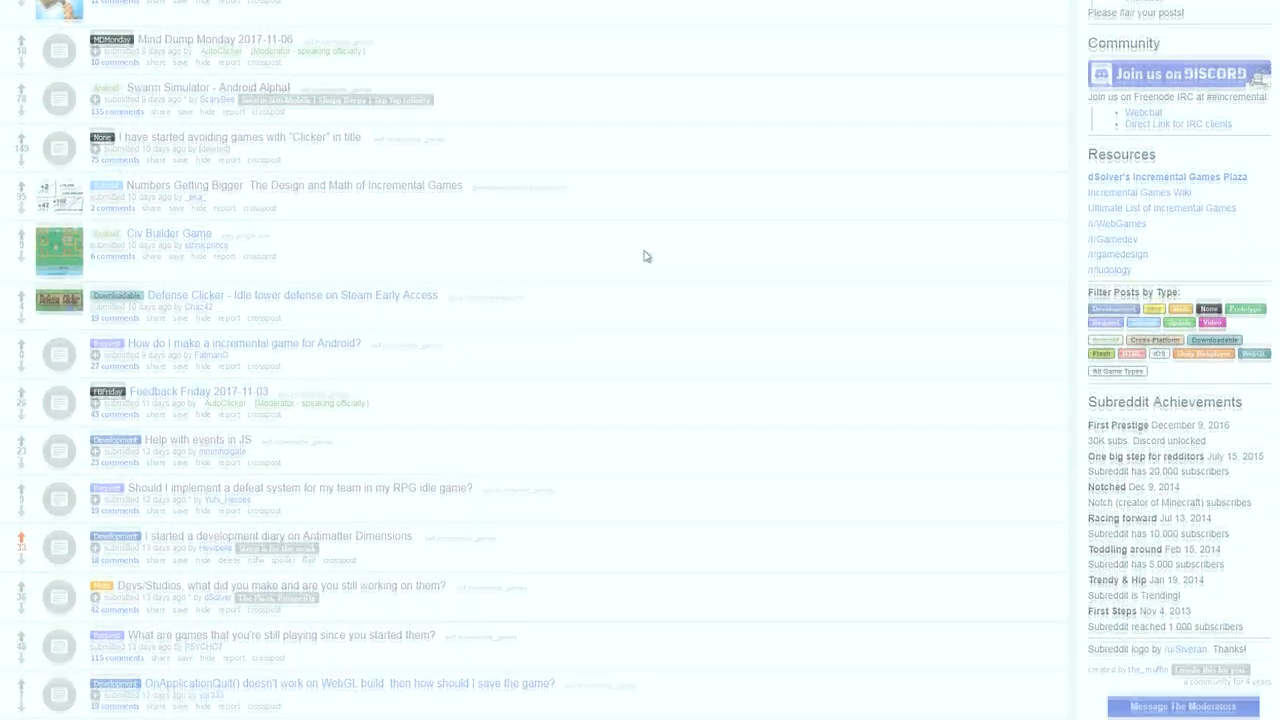
Advance to the next page of incremental_games posts and scroll through to month-old posts.
scroll(down, 3)
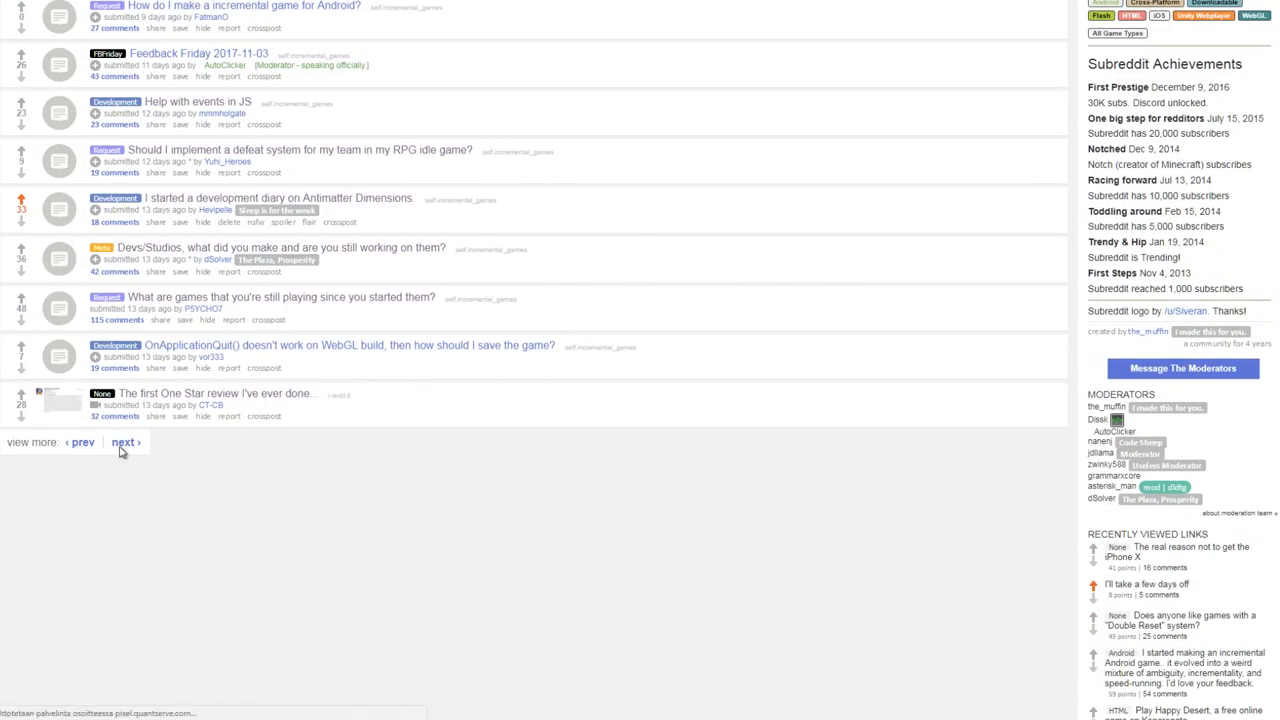
click(124, 442)
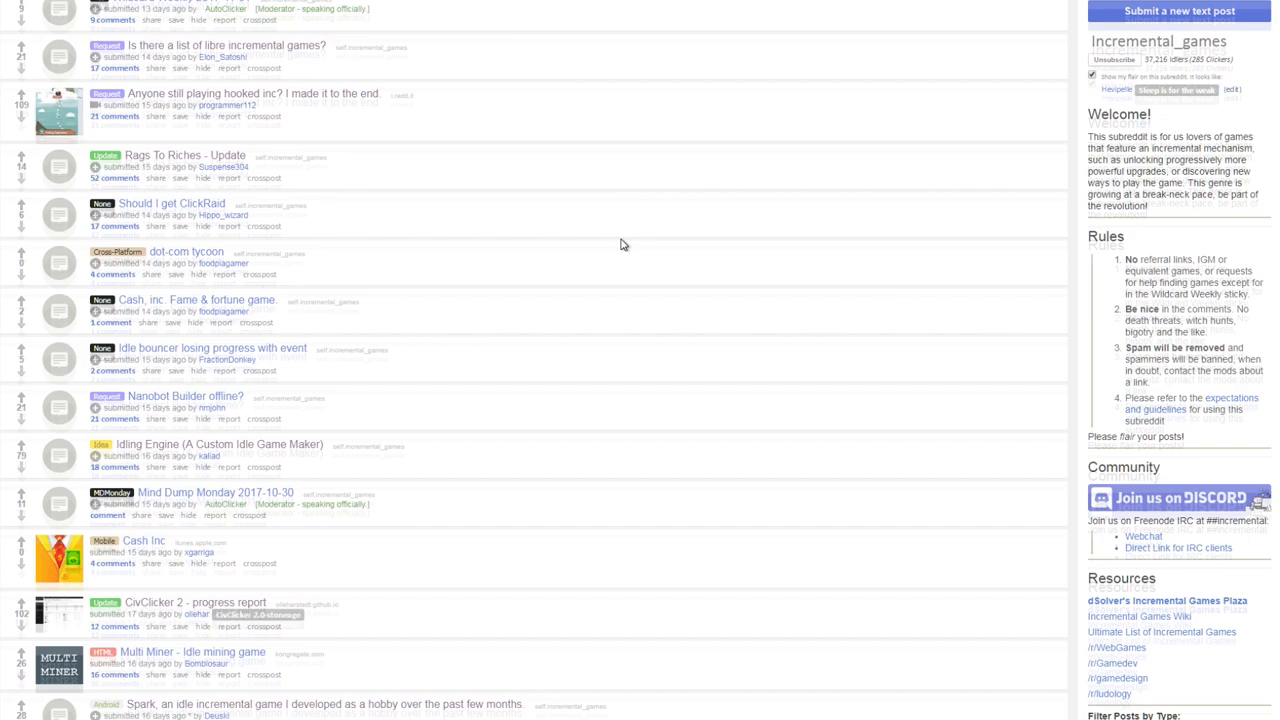
scroll(down, 3)
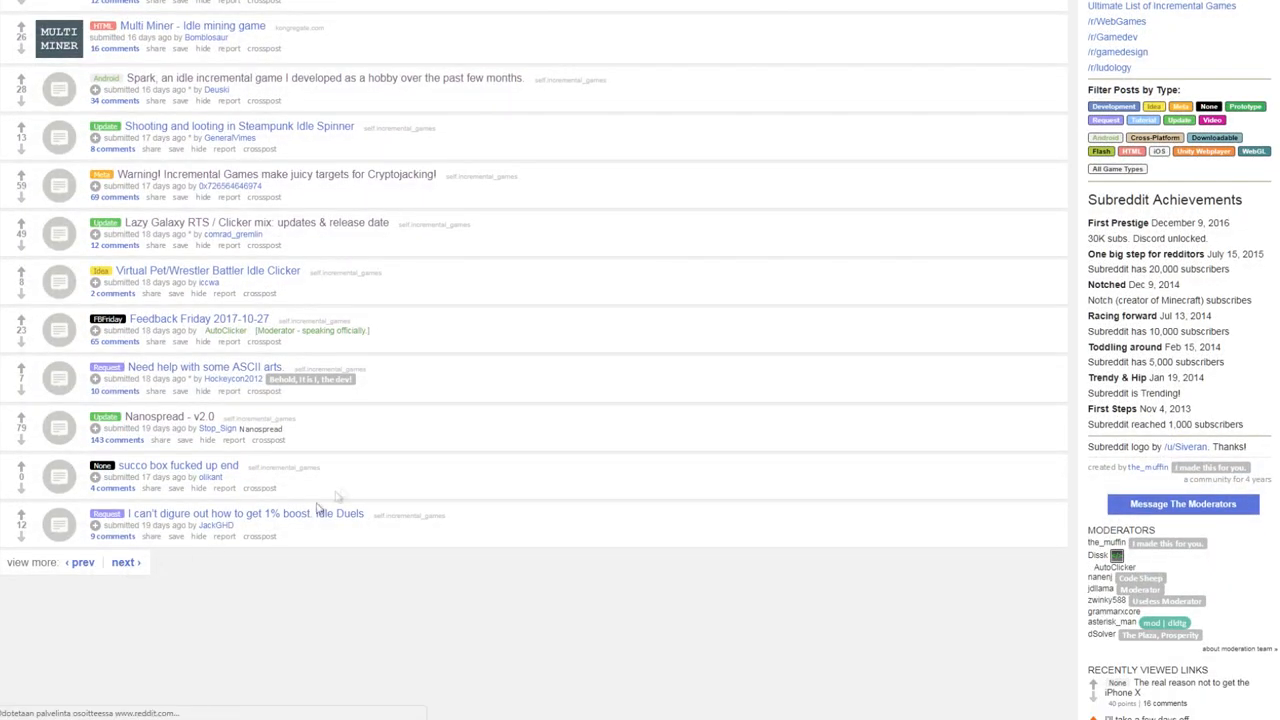
scroll(up, 3)
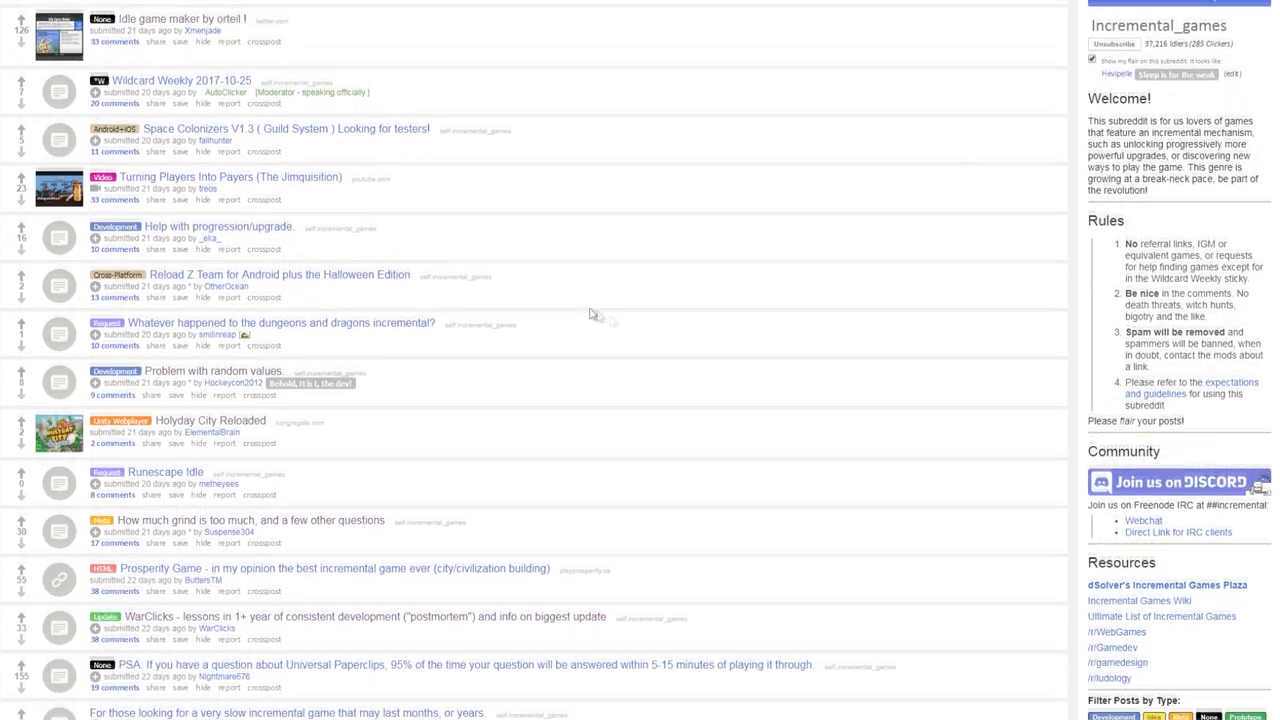
scroll(down, 3)
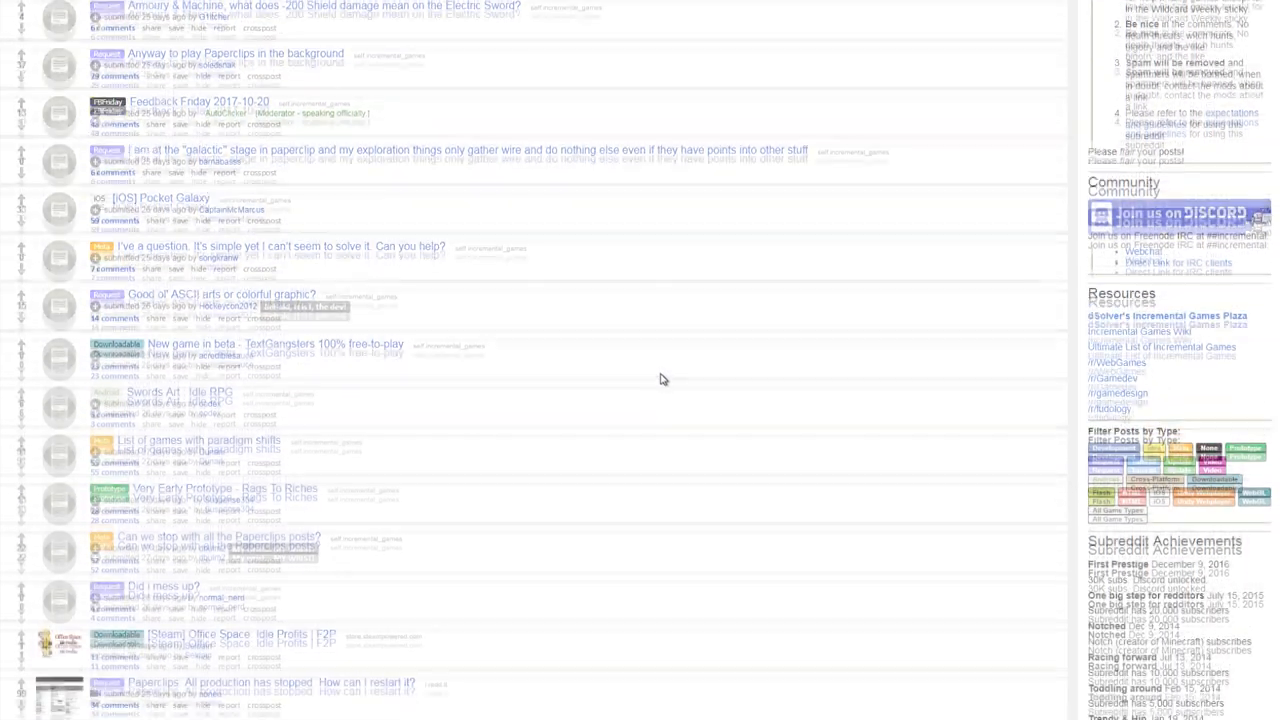
scroll(down, 3)
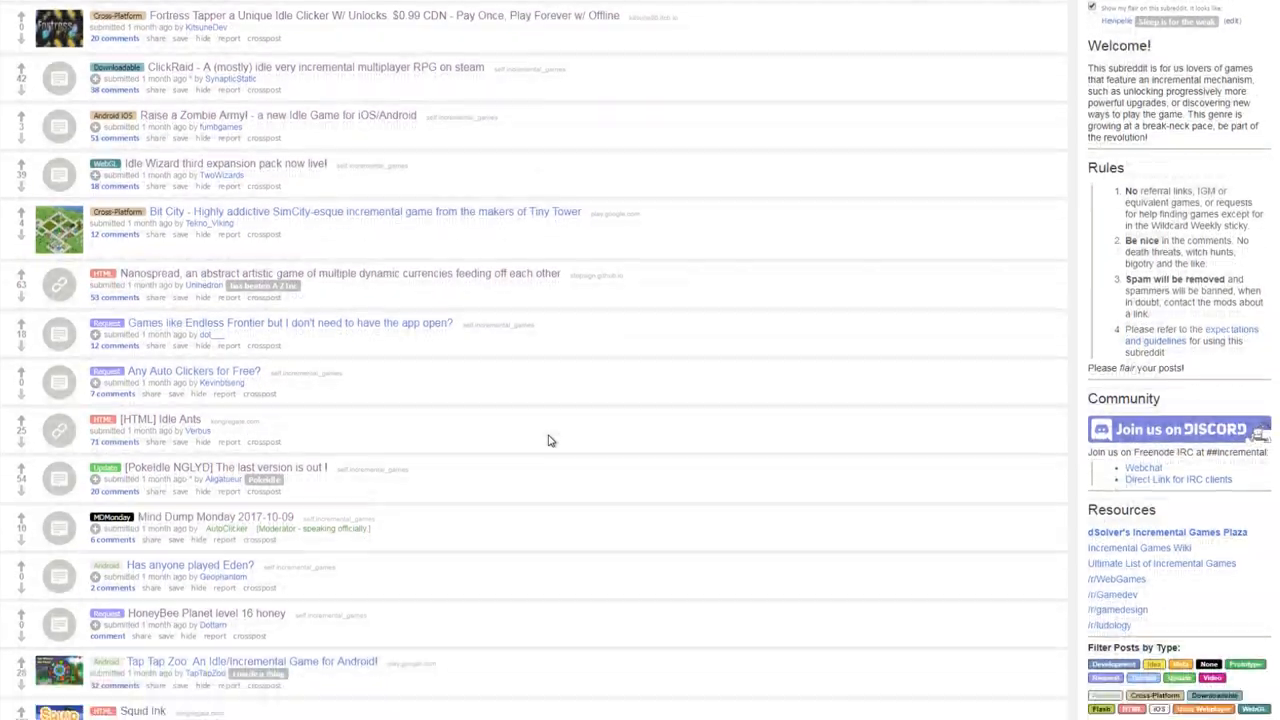
scroll(down, 3)
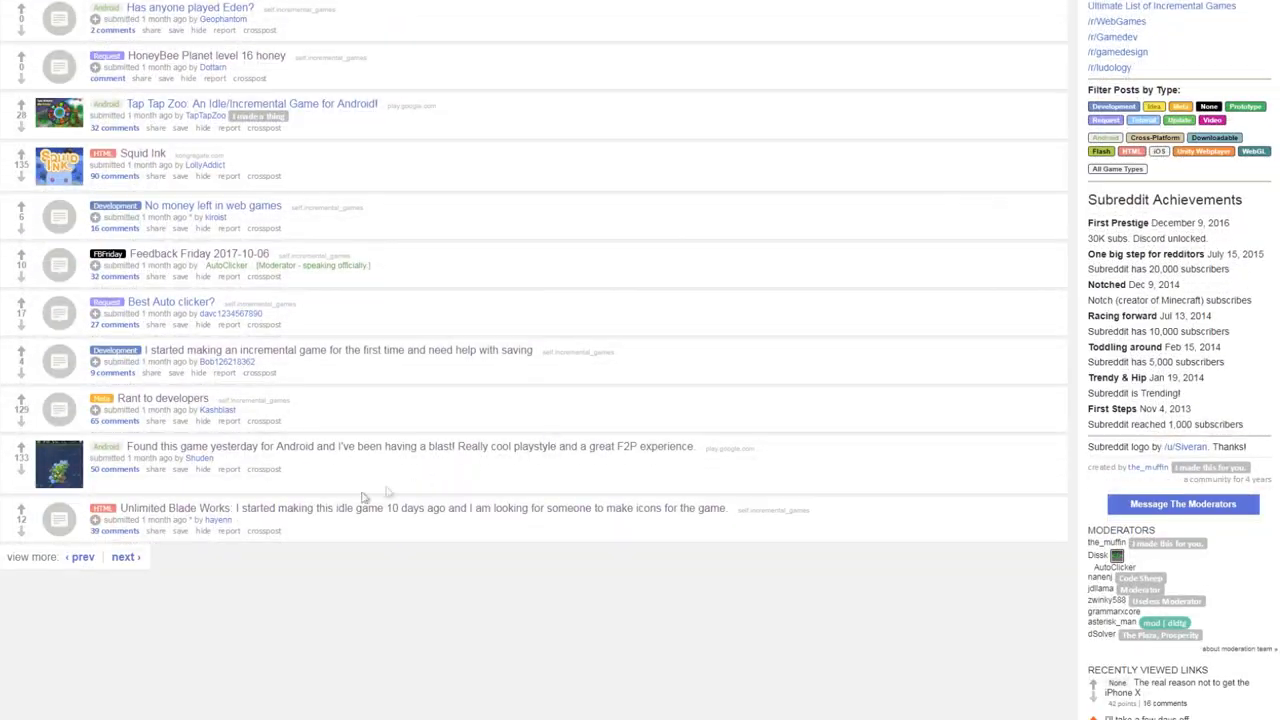